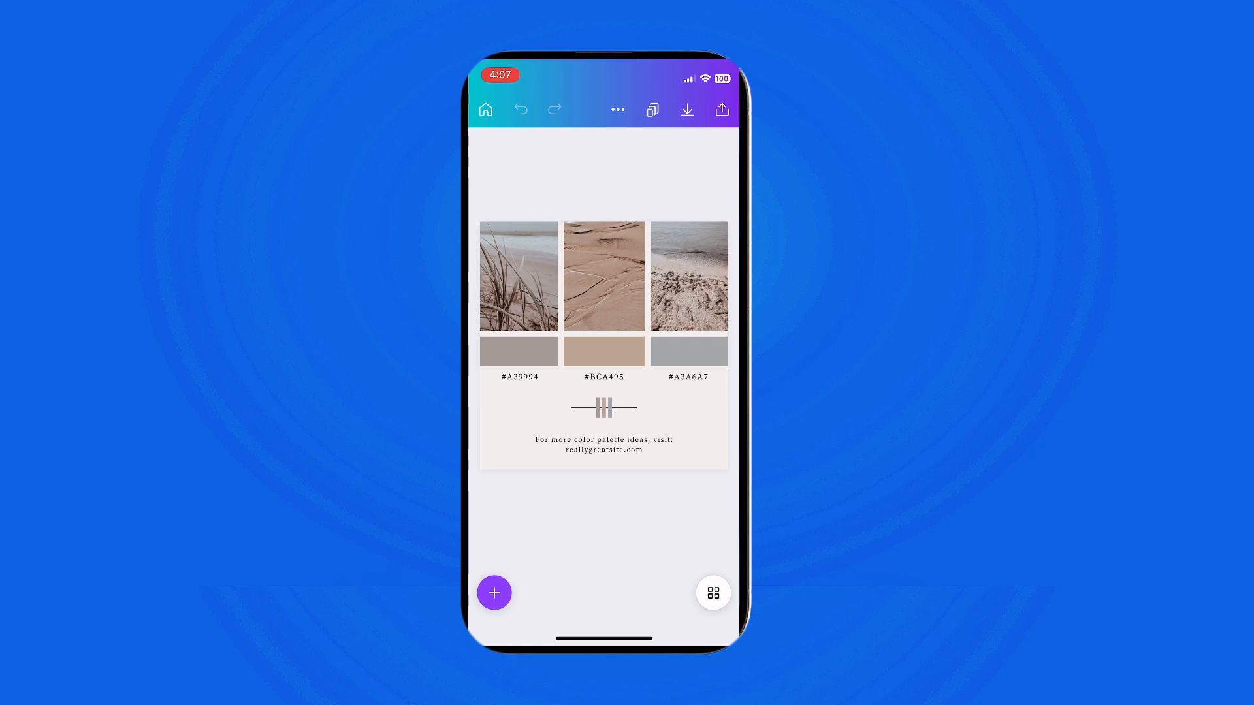
Save the beach color palette design as an image to the camera roll.
click(685, 109)
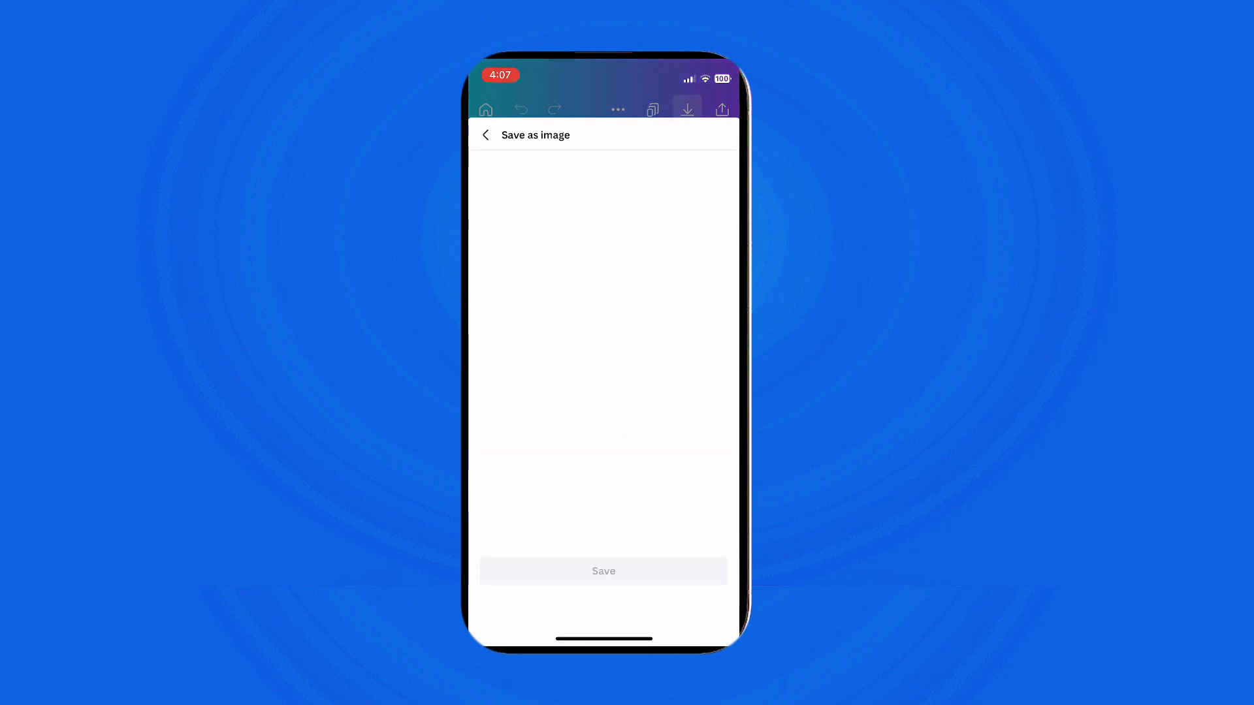
click(603, 570)
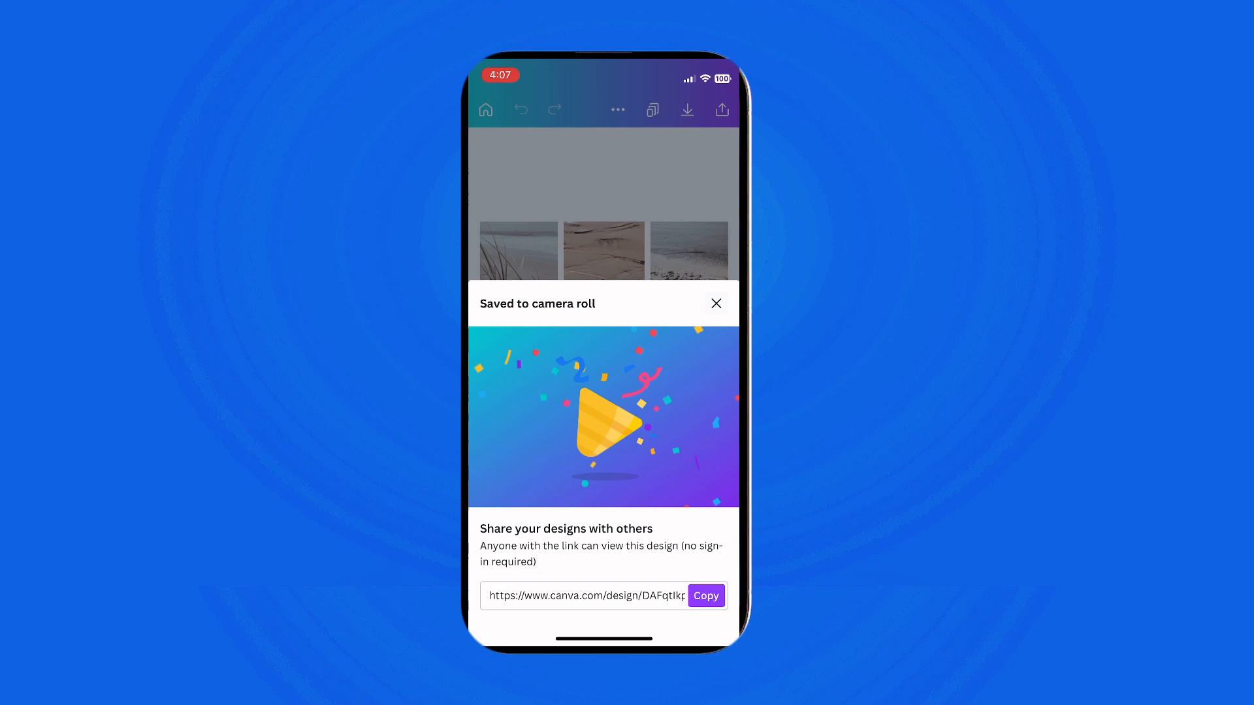
Dismiss the 'Saved to camera roll' sheet and reopen the design's download settings (PNG, 1,080 × 1,080 px).
click(714, 303)
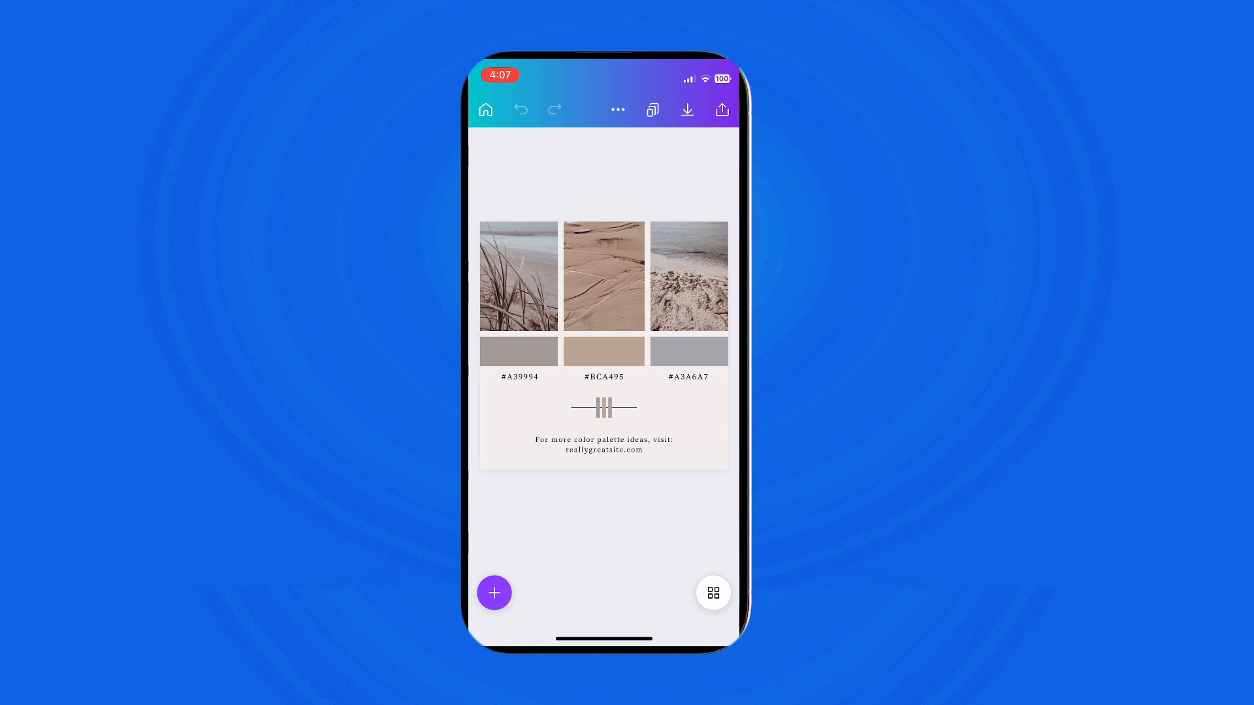
click(686, 109)
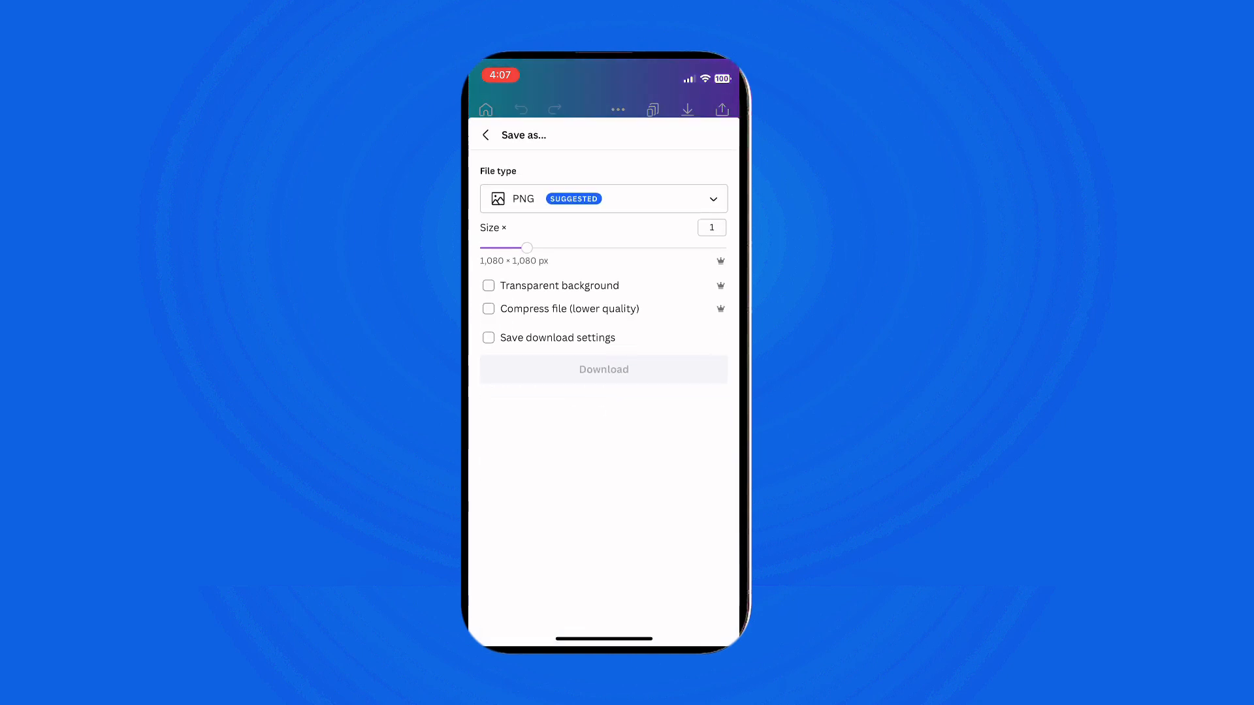
Download the palette as a JPG at 1,215 × 1,215 px with quality 80.
click(603, 199)
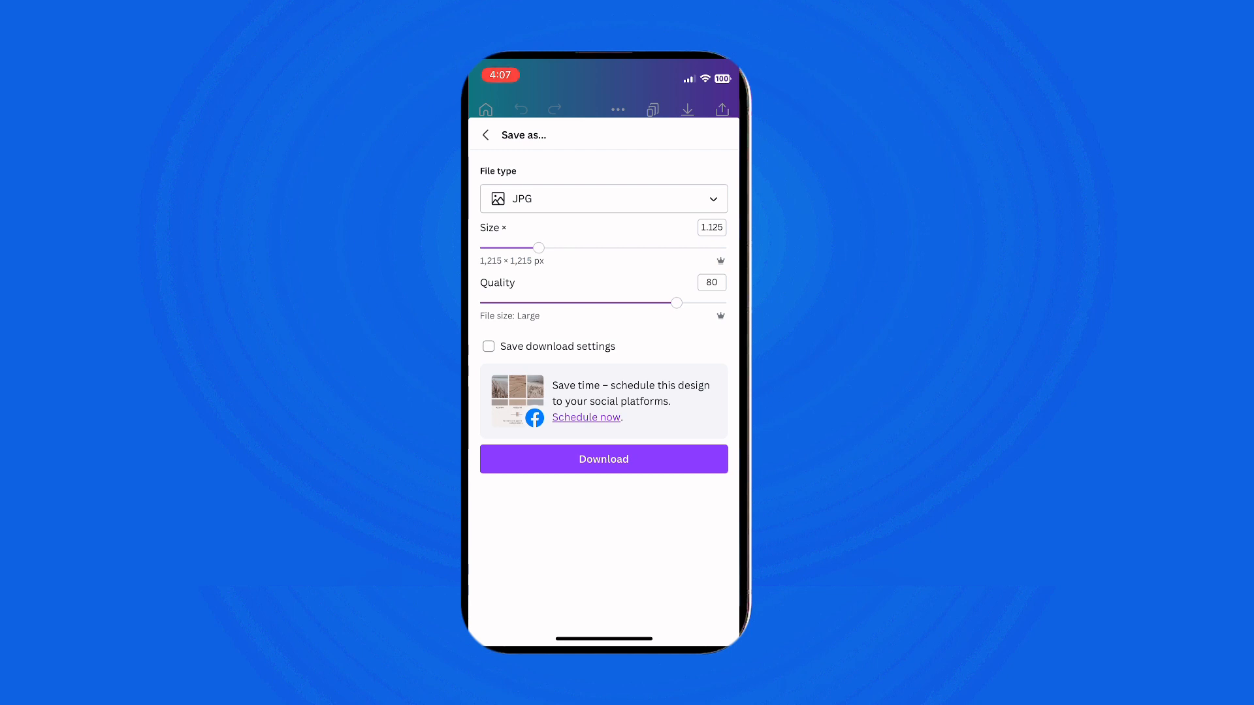
click(603, 458)
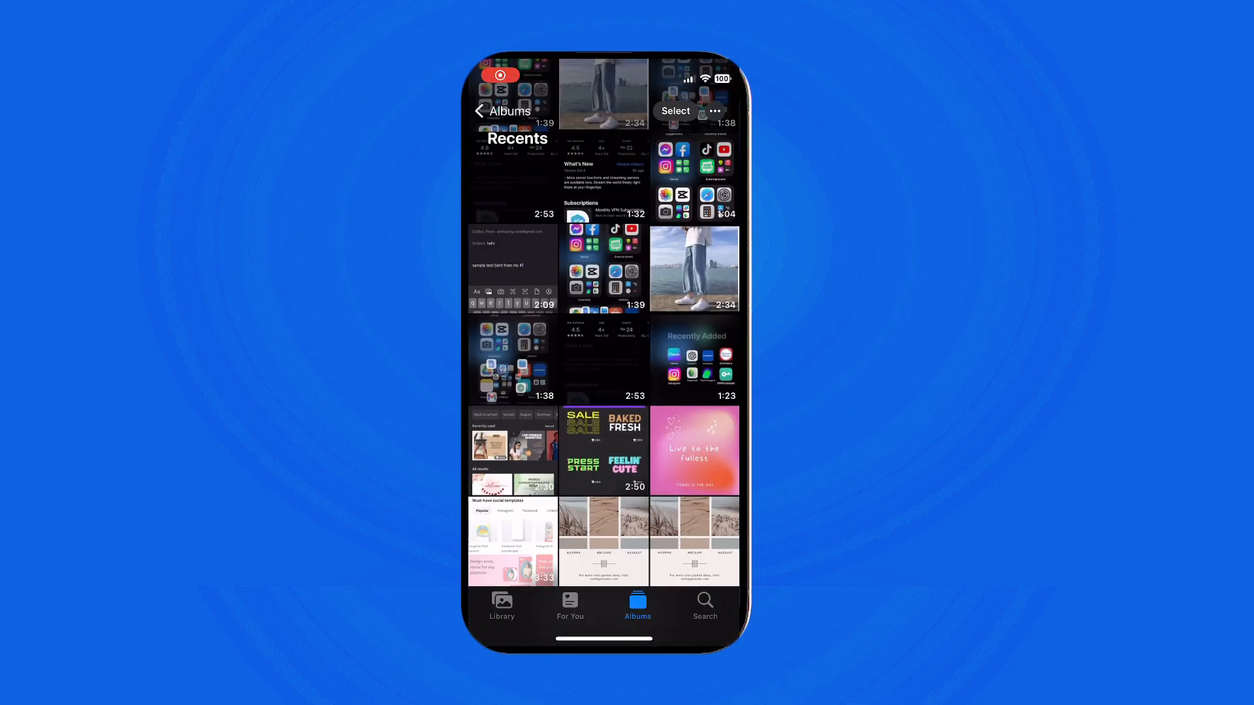
View the newest beach palette image full-screen from the Recents album.
click(693, 540)
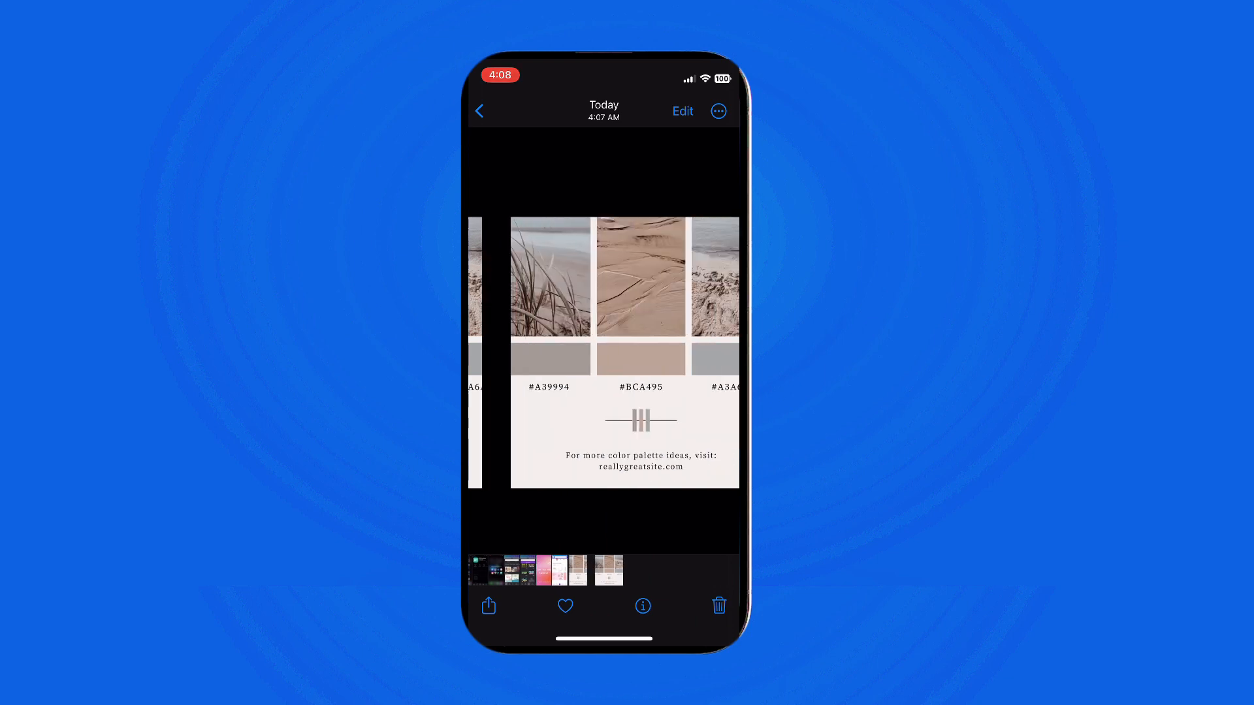